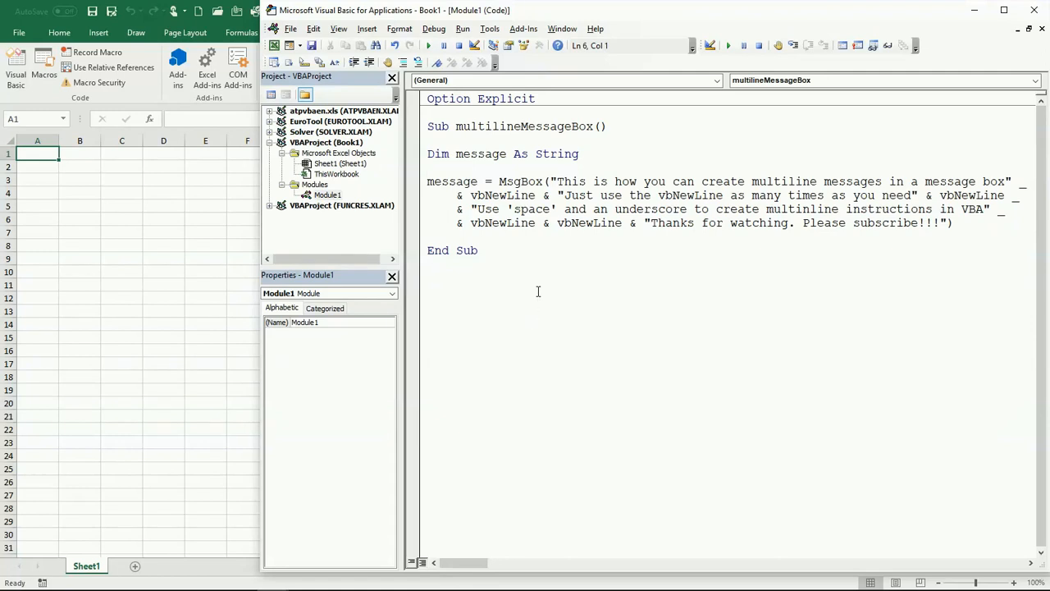
mouse_move(543, 295)
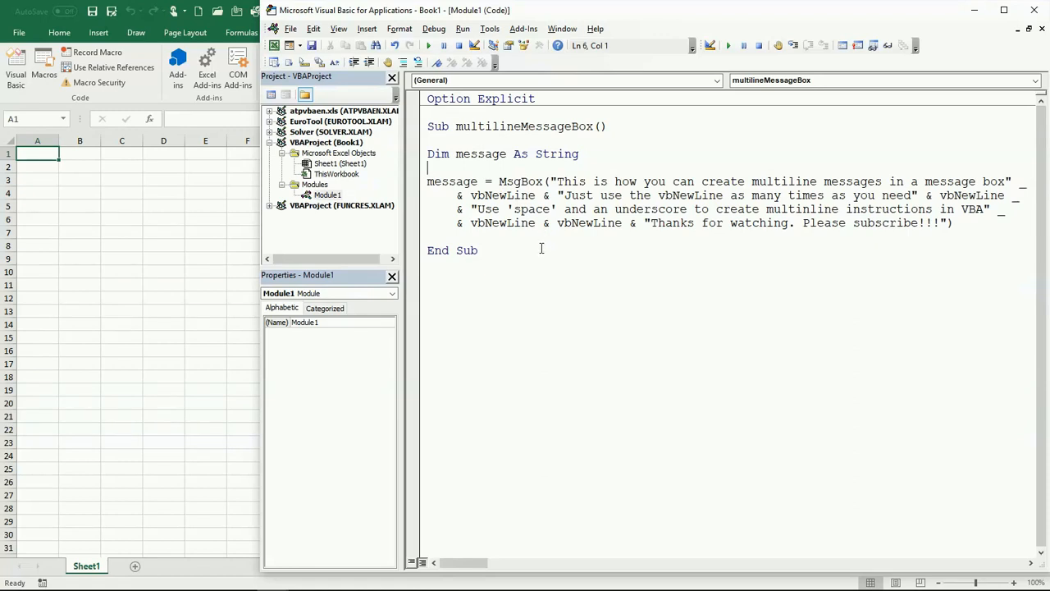
mouse_move(881, 247)
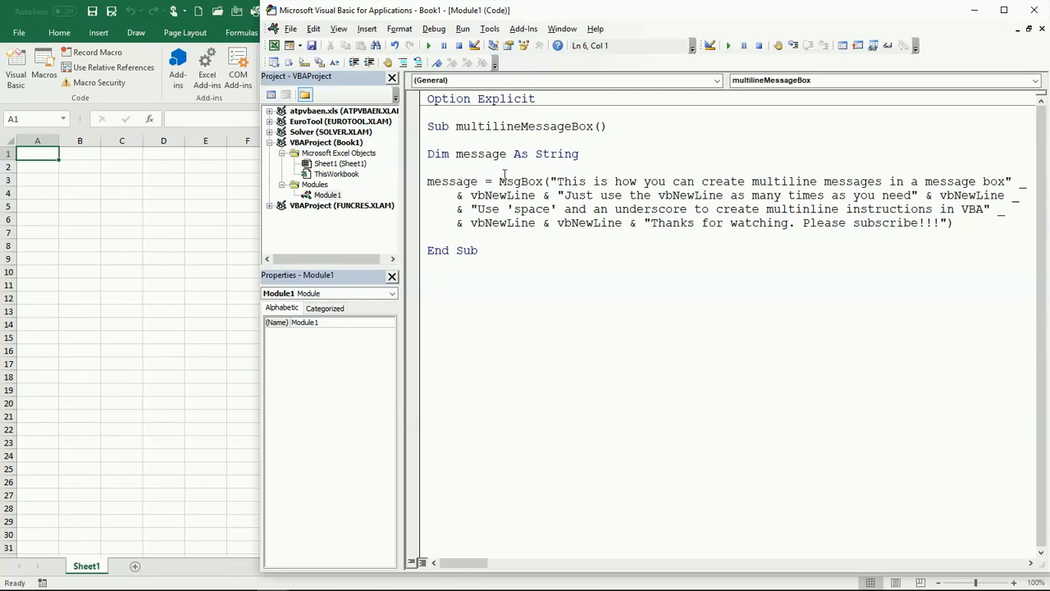
Step: Review the MsgBox expression, the message variable, function name and first string
drag(501, 181, 951, 222)
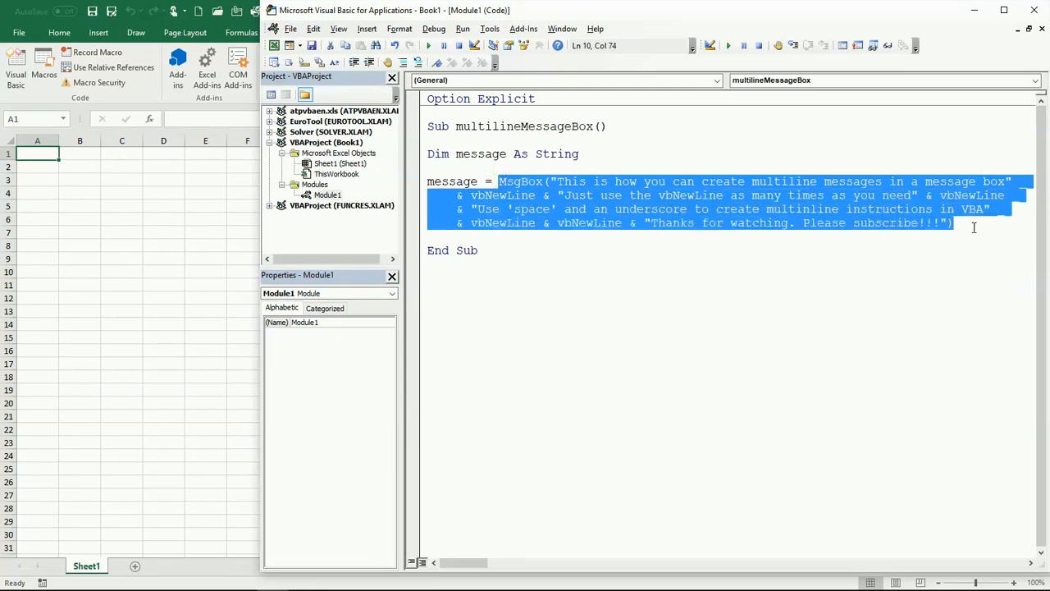
click(463, 182)
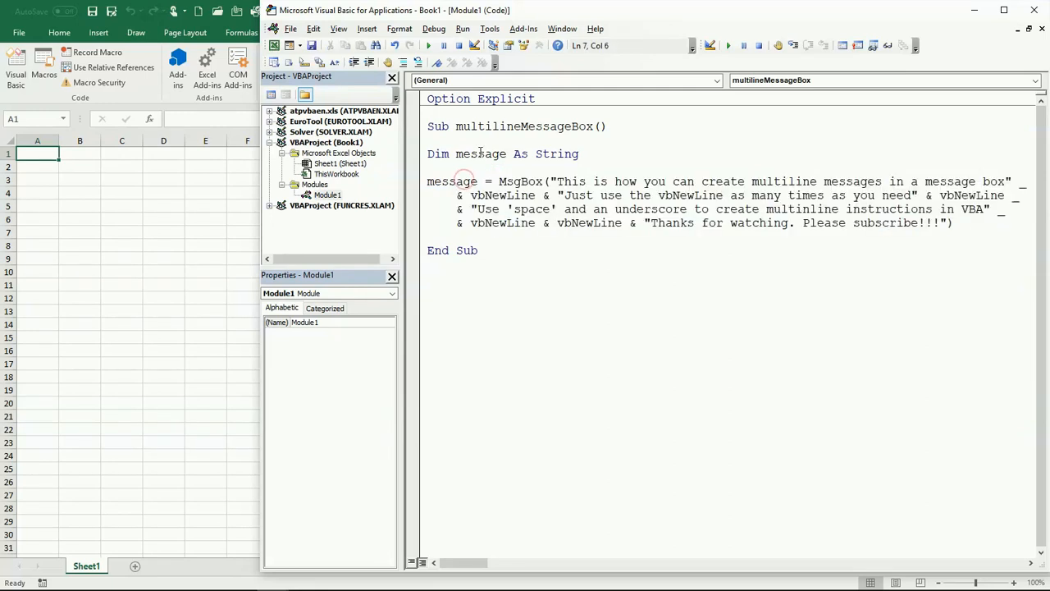
double_click(480, 153)
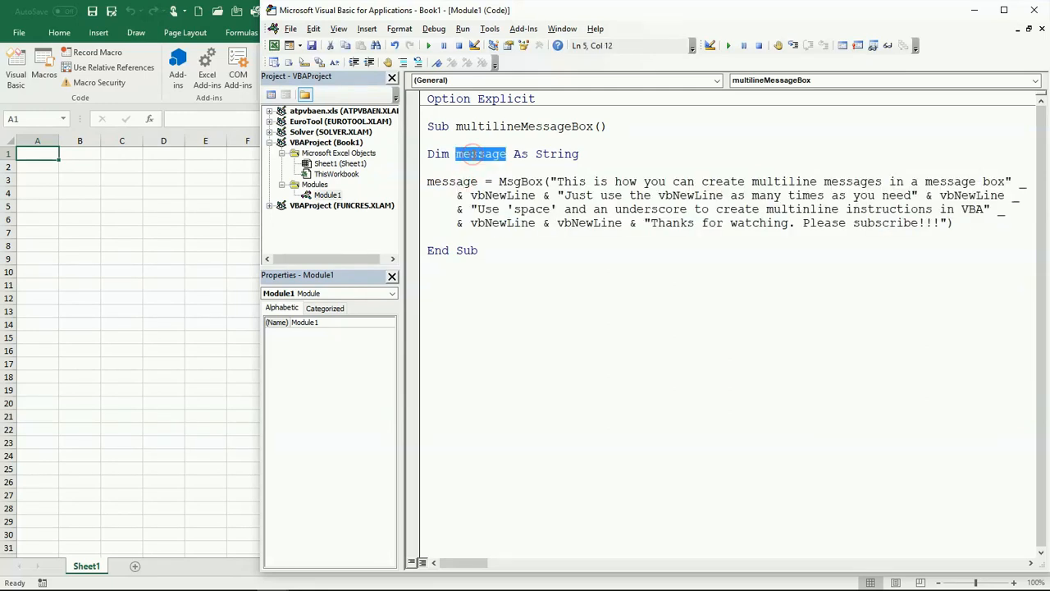
click(427, 182)
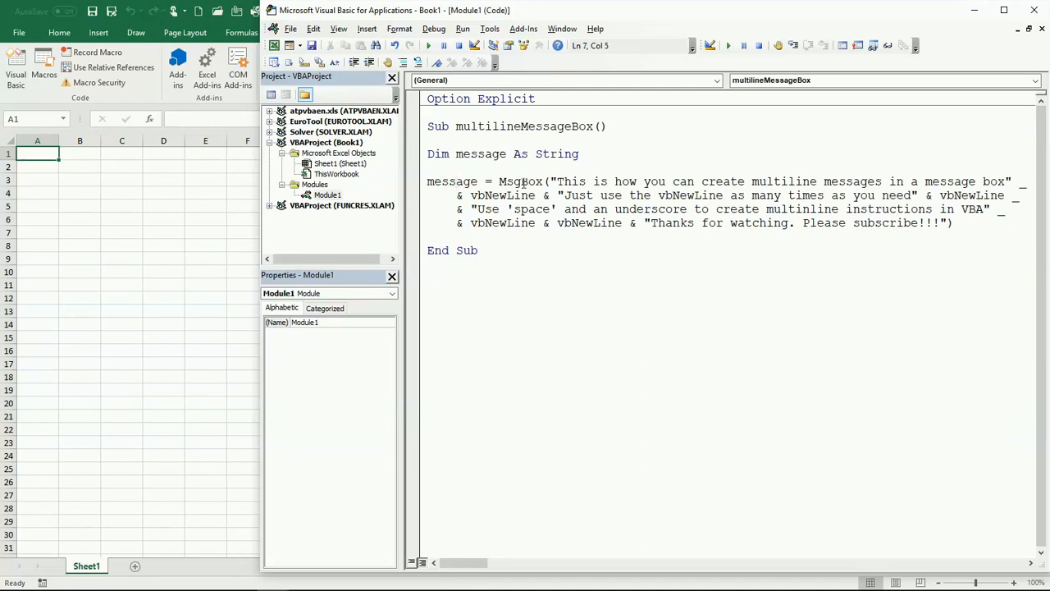
double_click(517, 181)
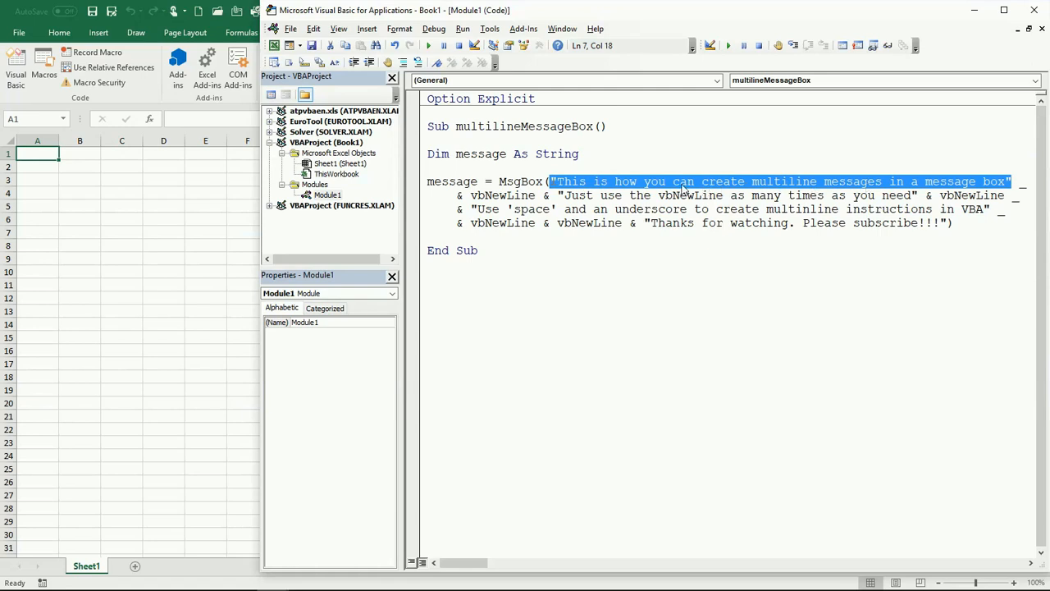
click(779, 181)
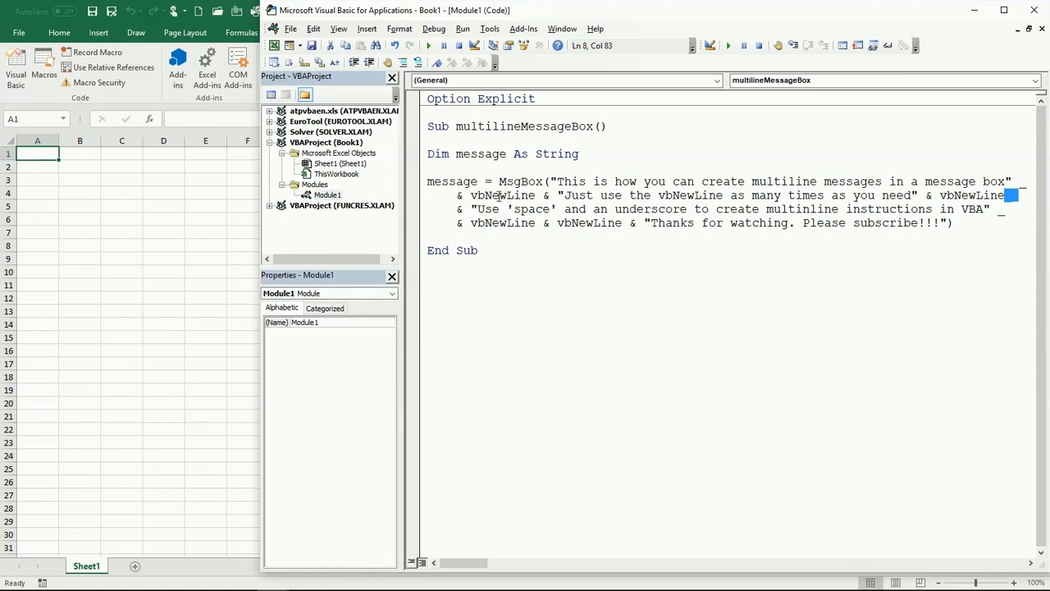
double_click(503, 195)
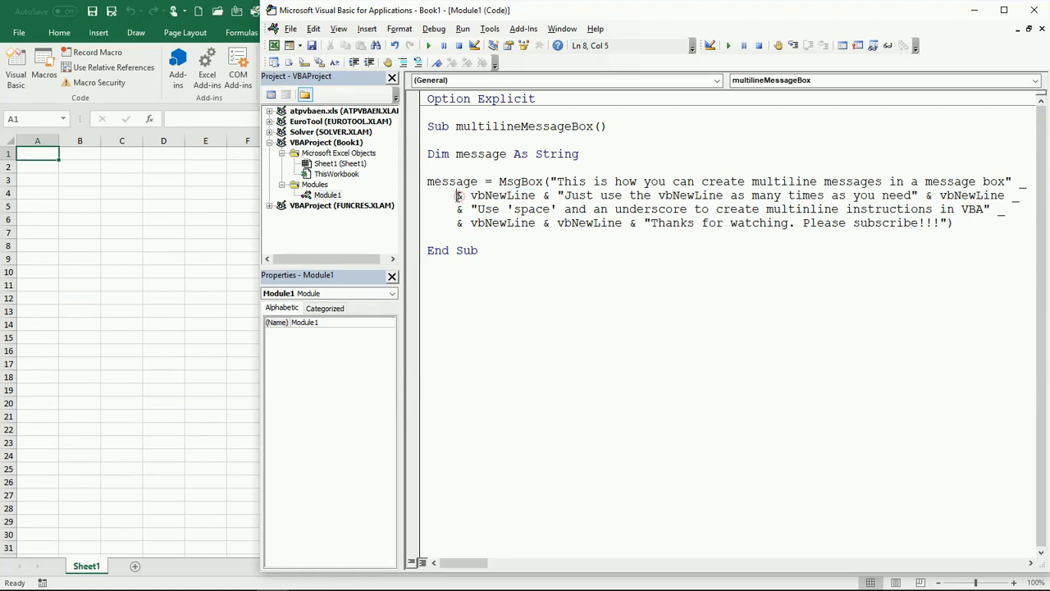
click(462, 196)
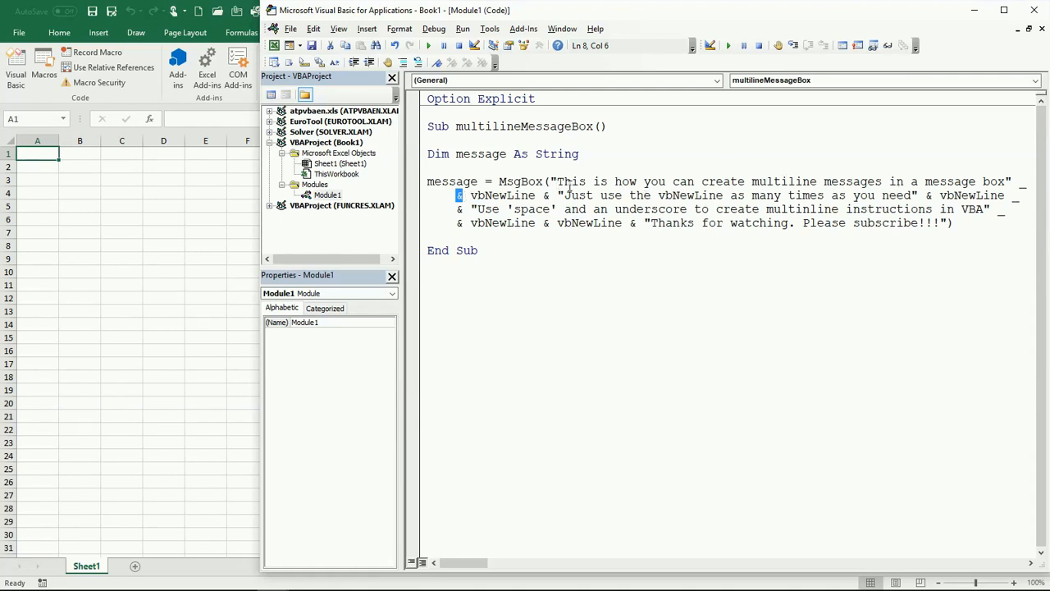
mouse_move(619, 191)
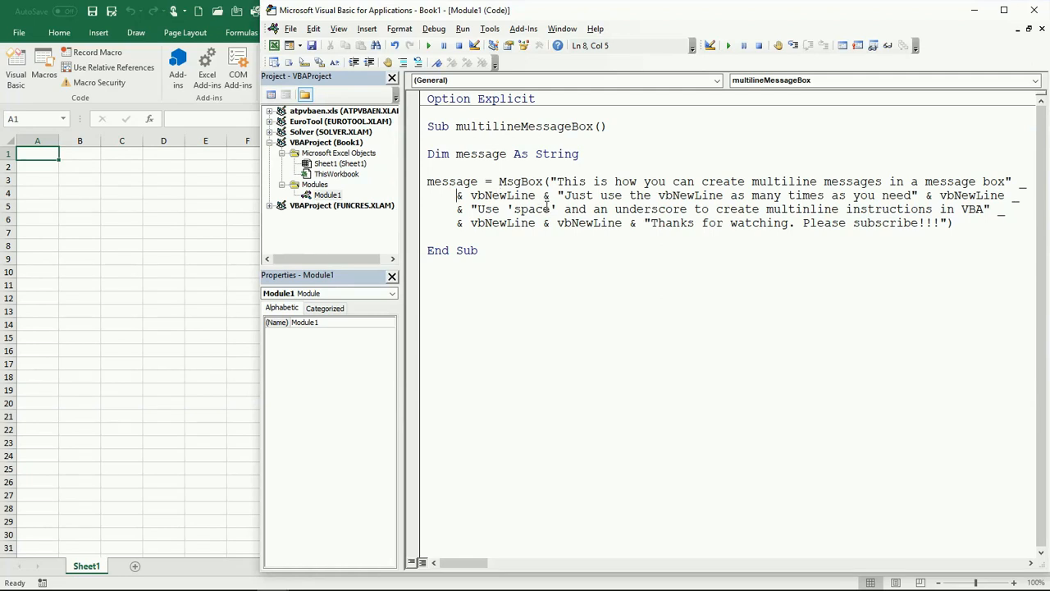
mouse_move(582, 206)
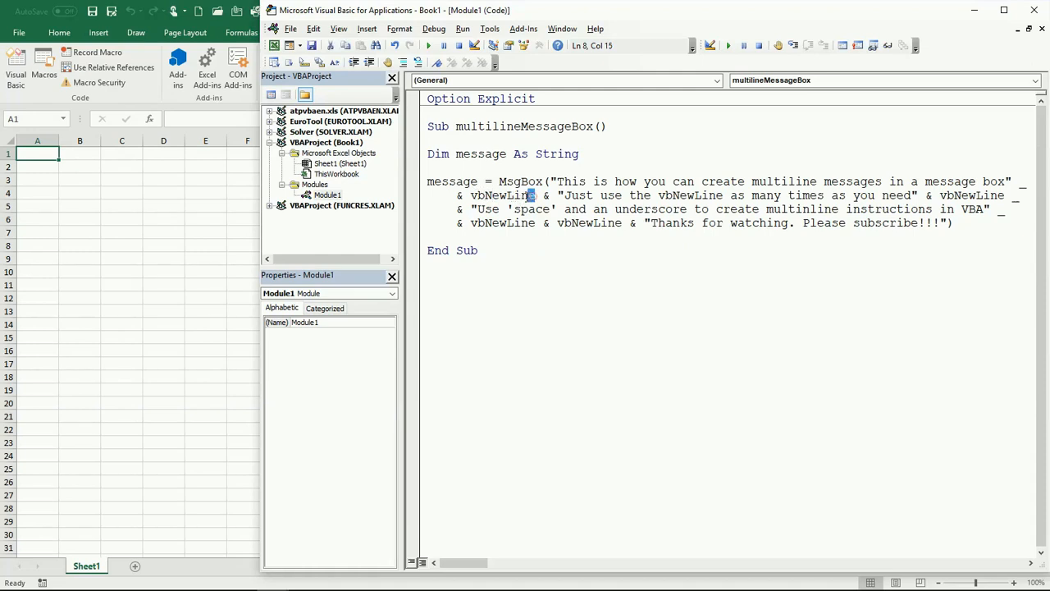
Step: Review the vbNewLine constant and the second and third message strings
double_click(501, 196)
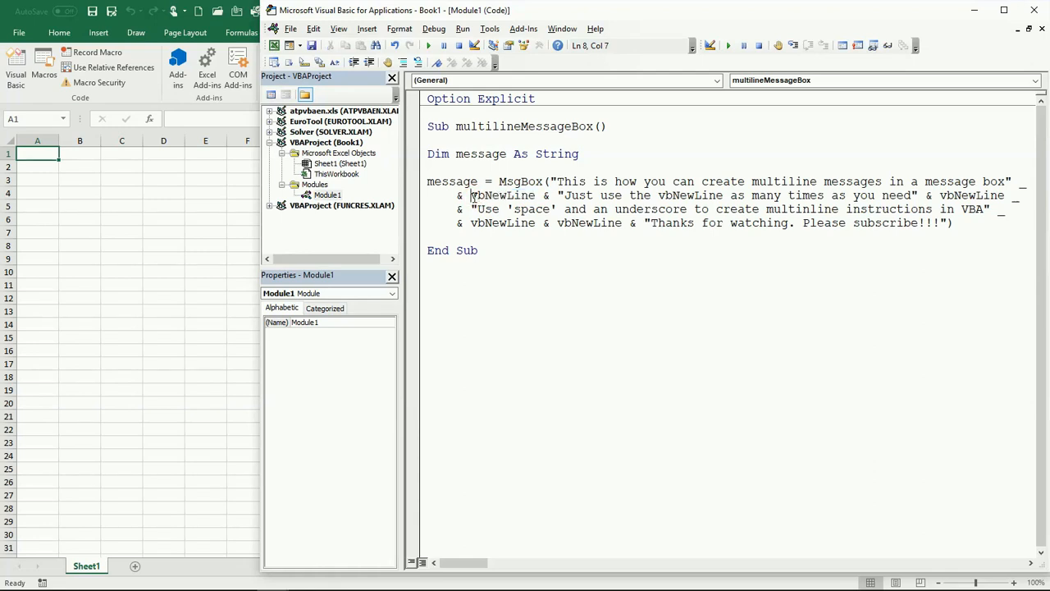
click(488, 196)
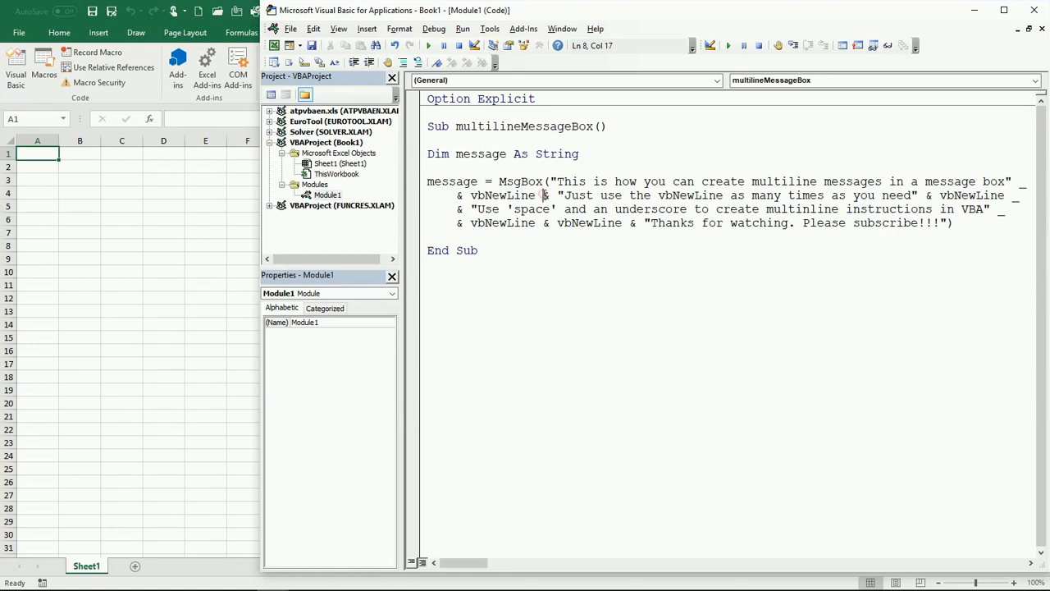
drag(558, 196, 886, 195)
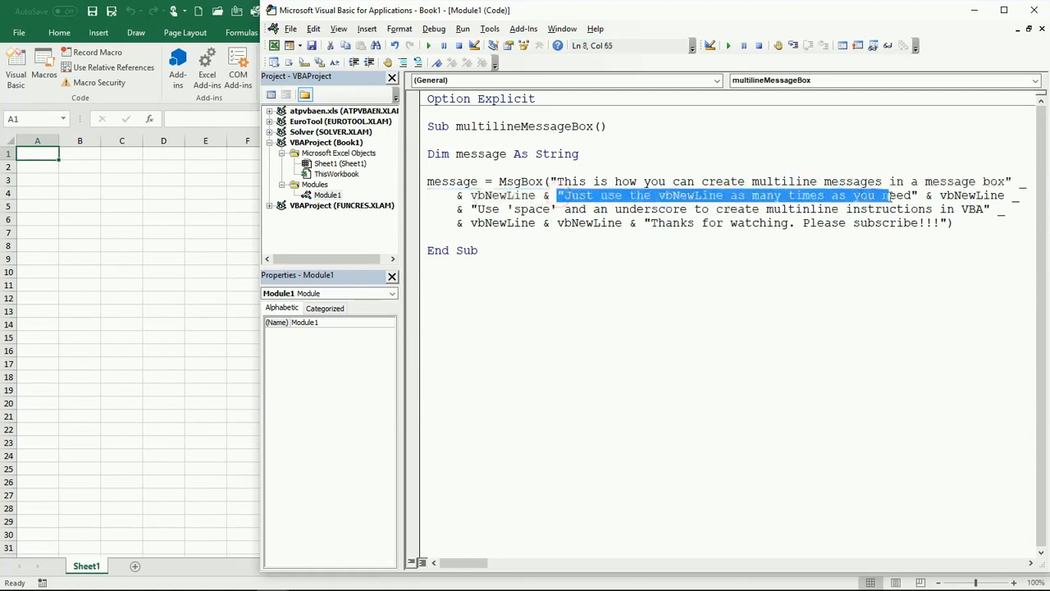
click(927, 195)
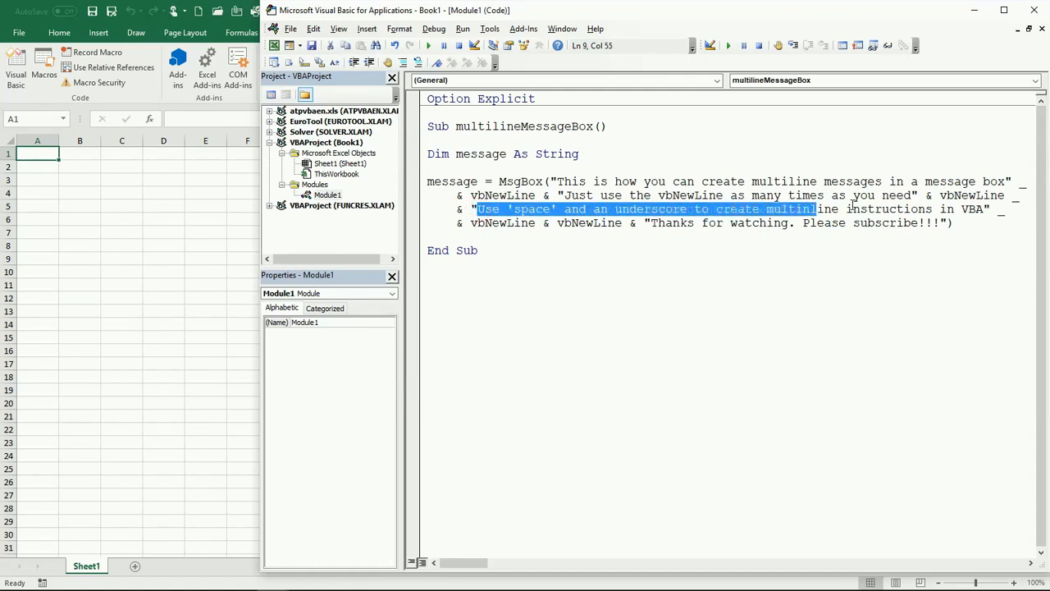
click(990, 209)
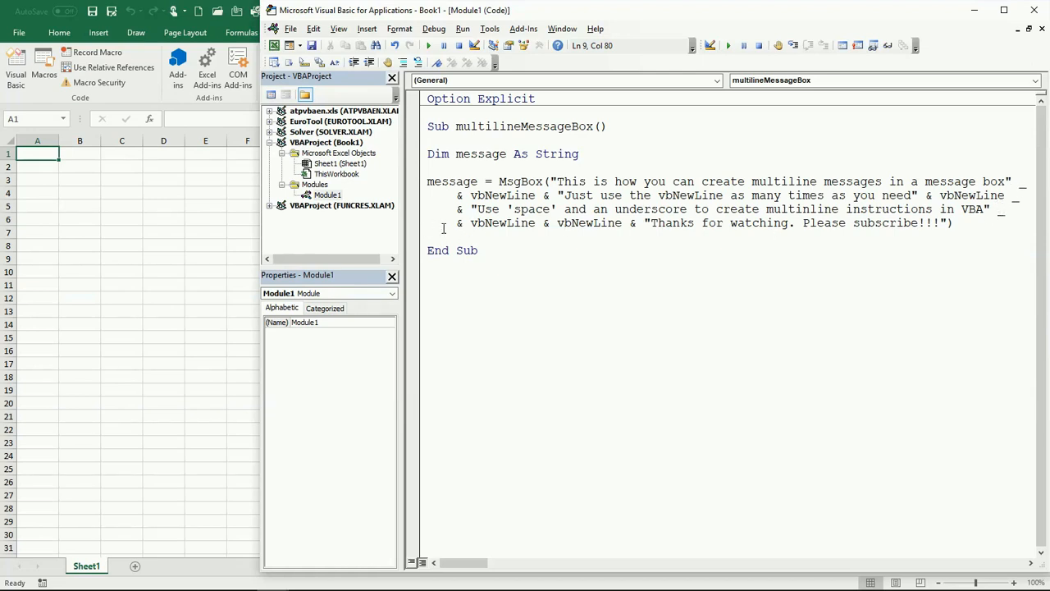
Step: Run the multiline message box macro with F5 and dismiss the message
click(494, 222)
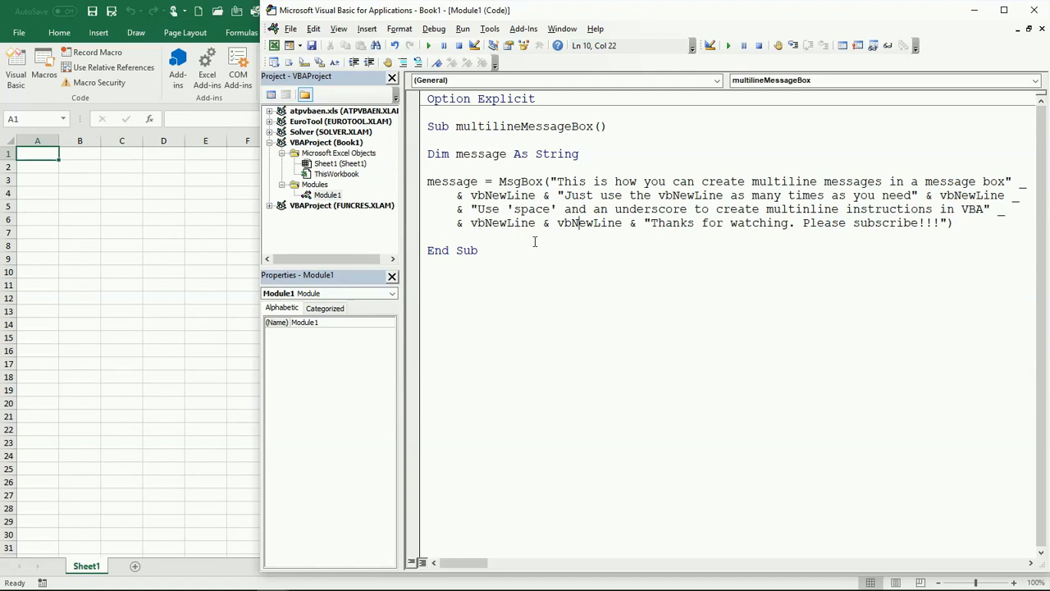
click(611, 170)
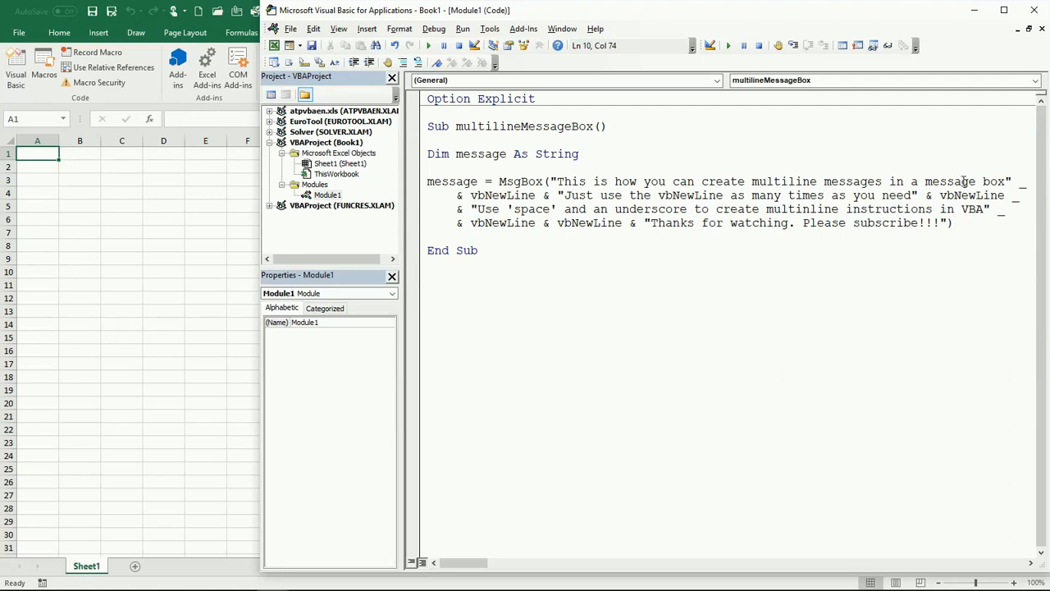
mouse_move(505, 193)
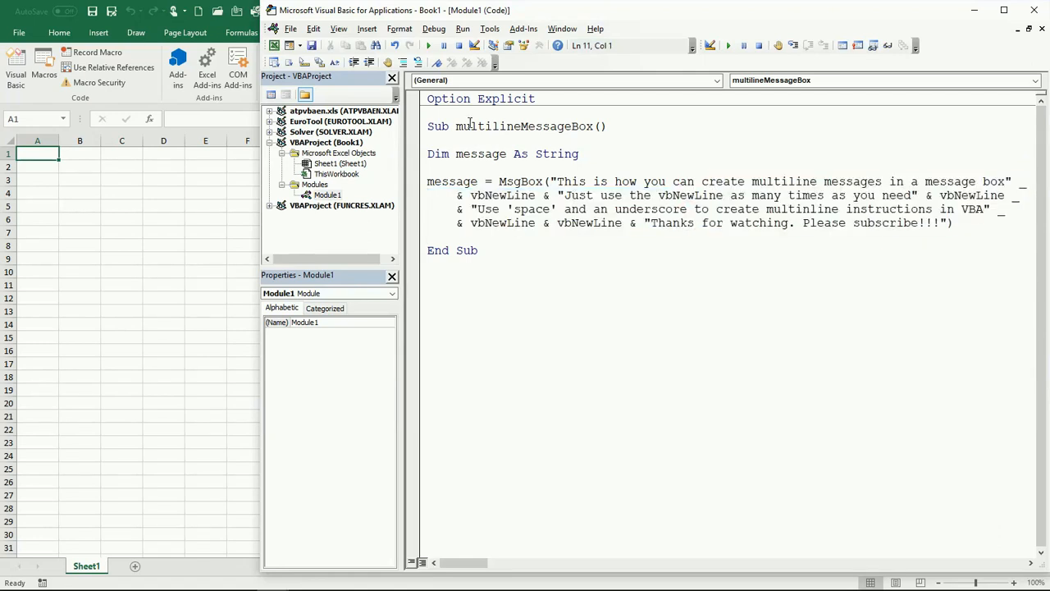
key(F5)
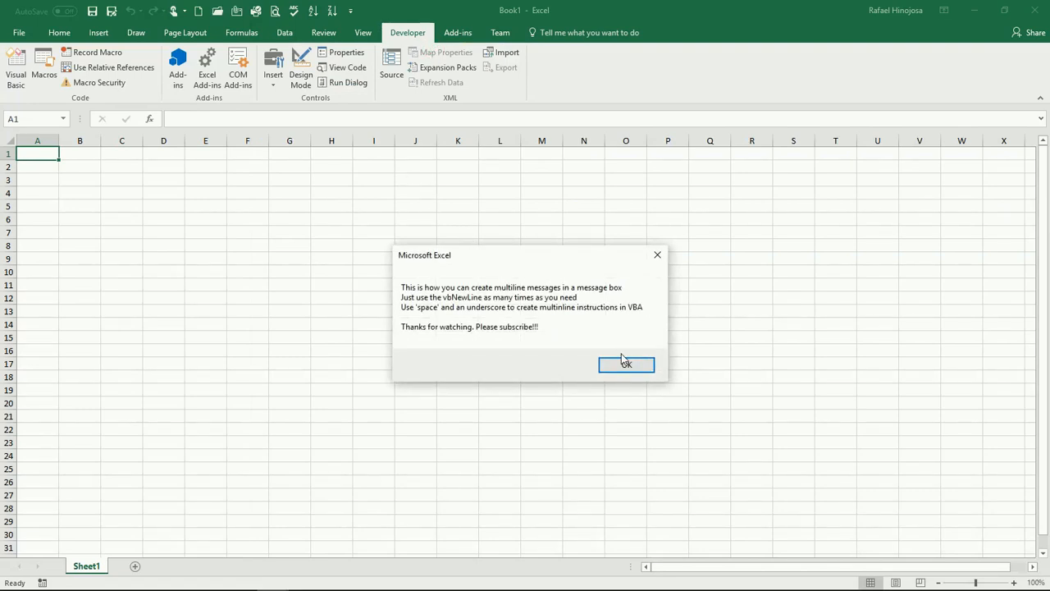
click(626, 365)
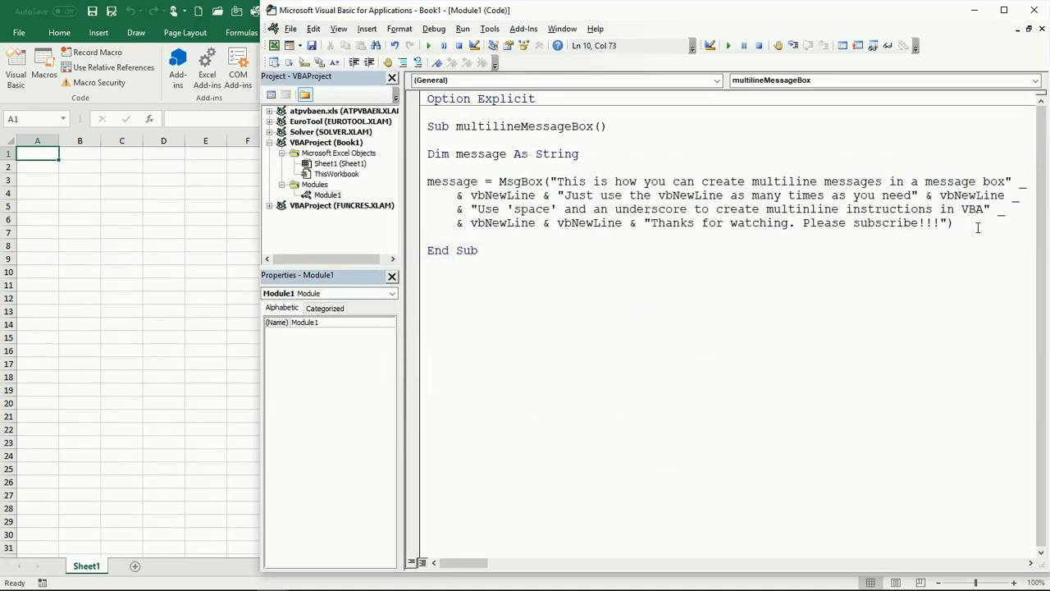
Step: Add a "Hello" title argument after vbInformation in the MsgBox call
text(,vbInformation,)
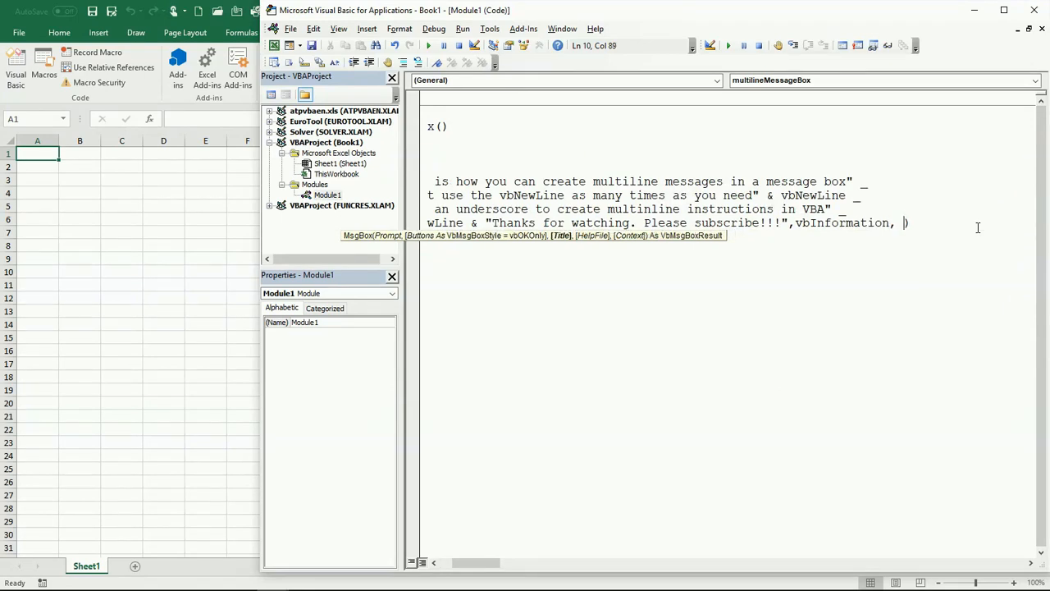
text(Hel)
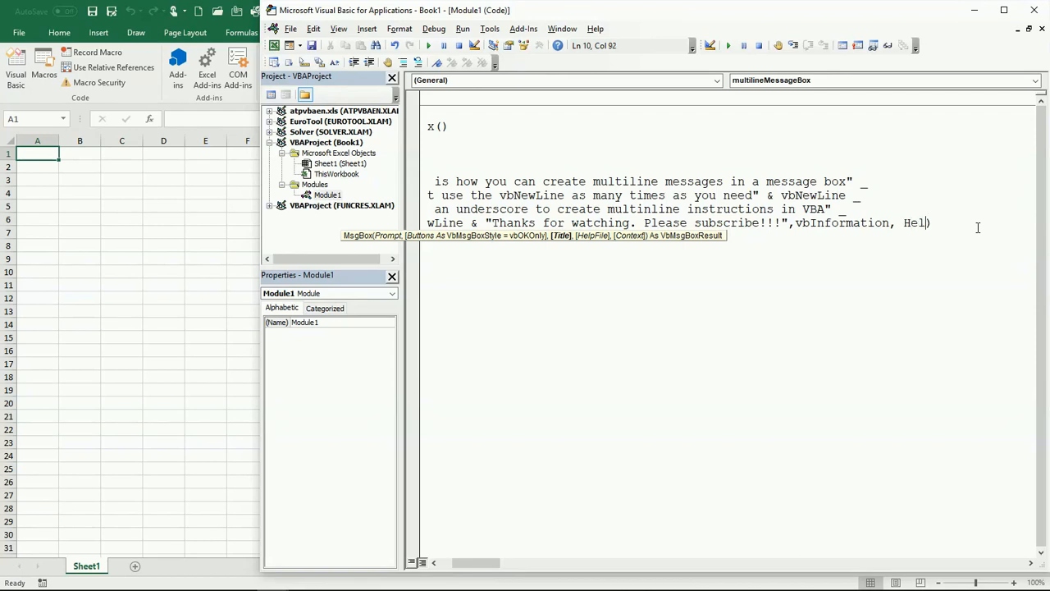
text(lo!)
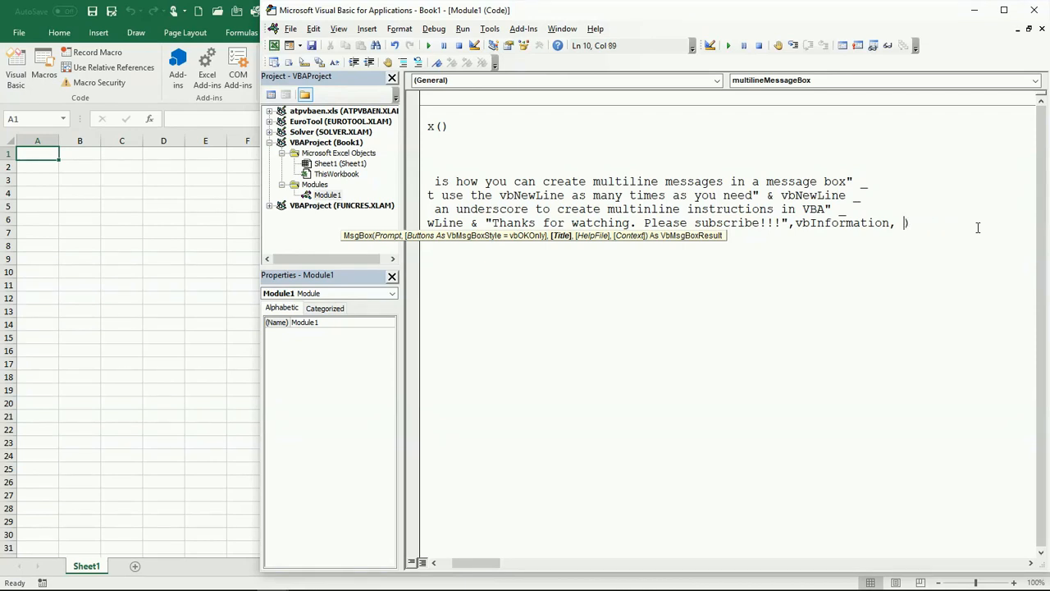
text("")
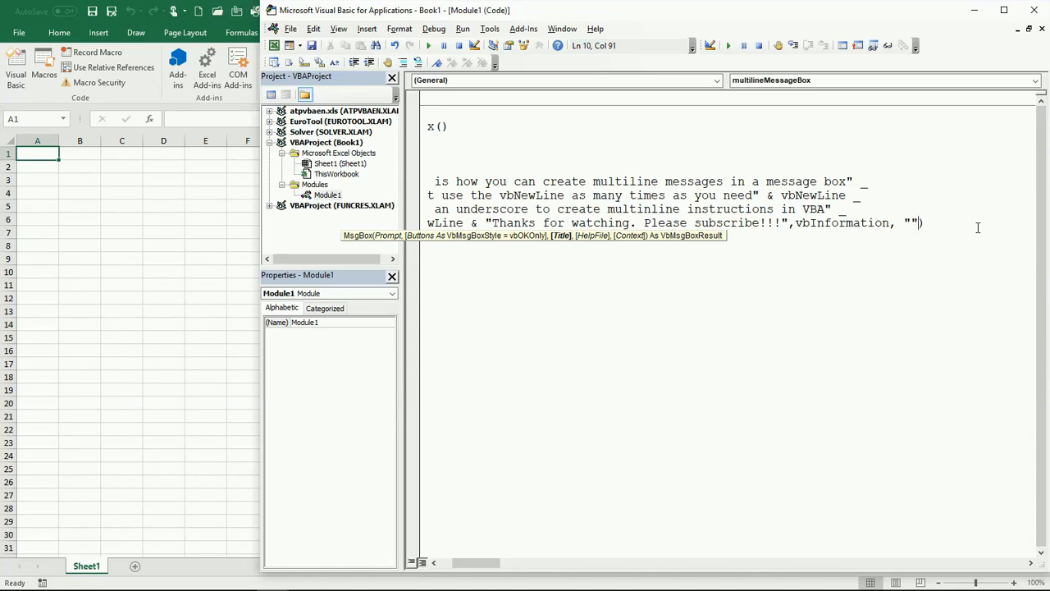
text(Hel)
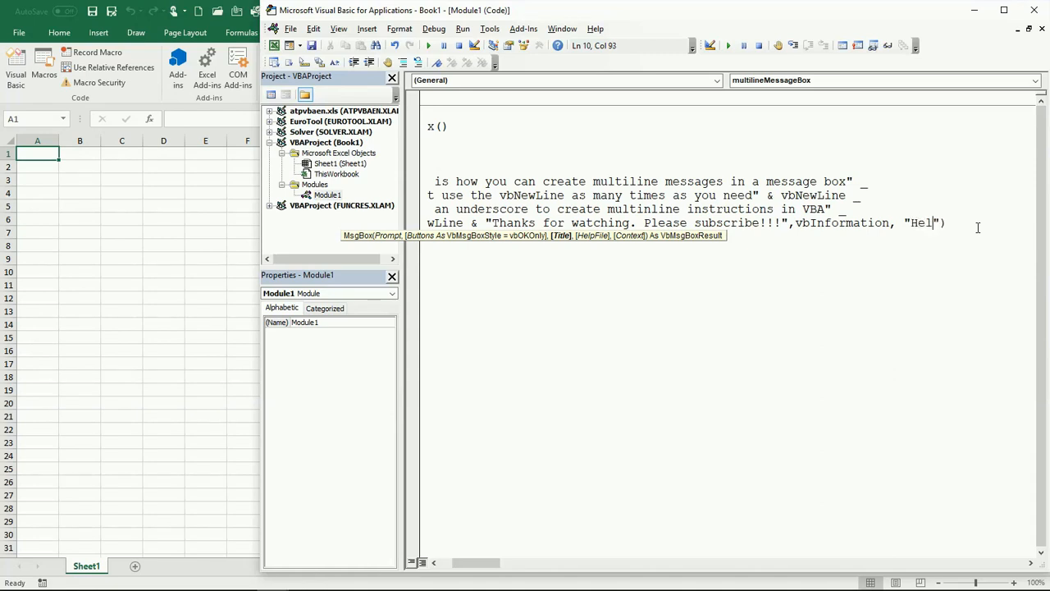
text(lo)
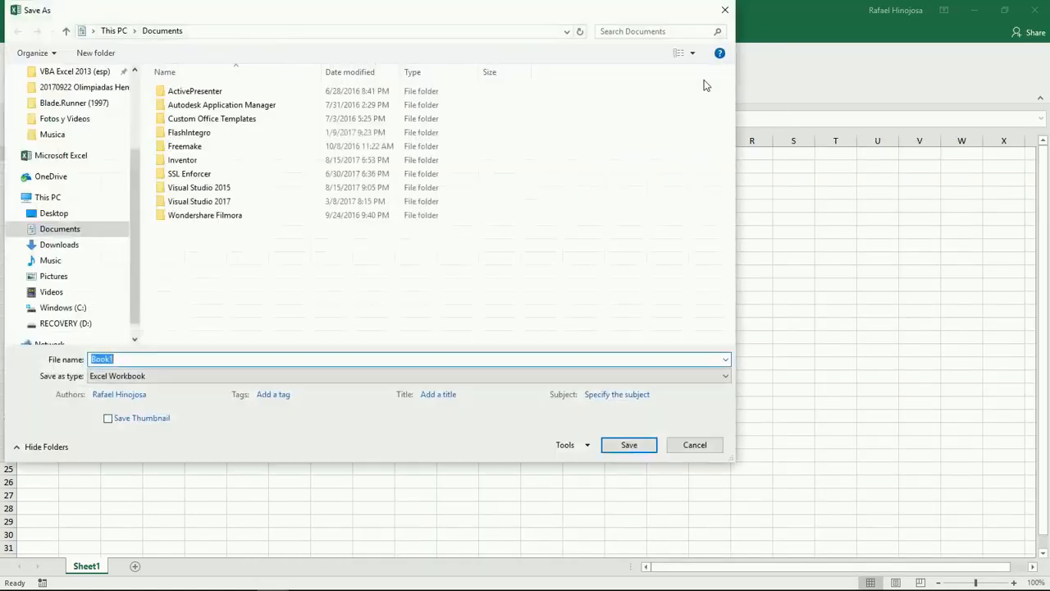
Step: Cancel the save dialog, move the Hello! message box left, and return to the code
click(694, 444)
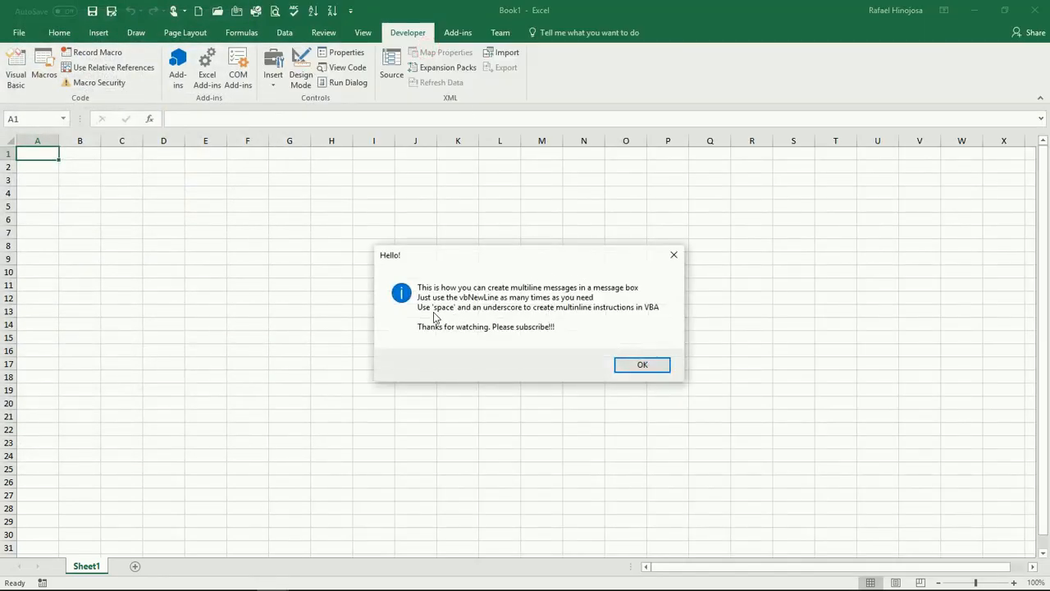
mouse_move(412, 299)
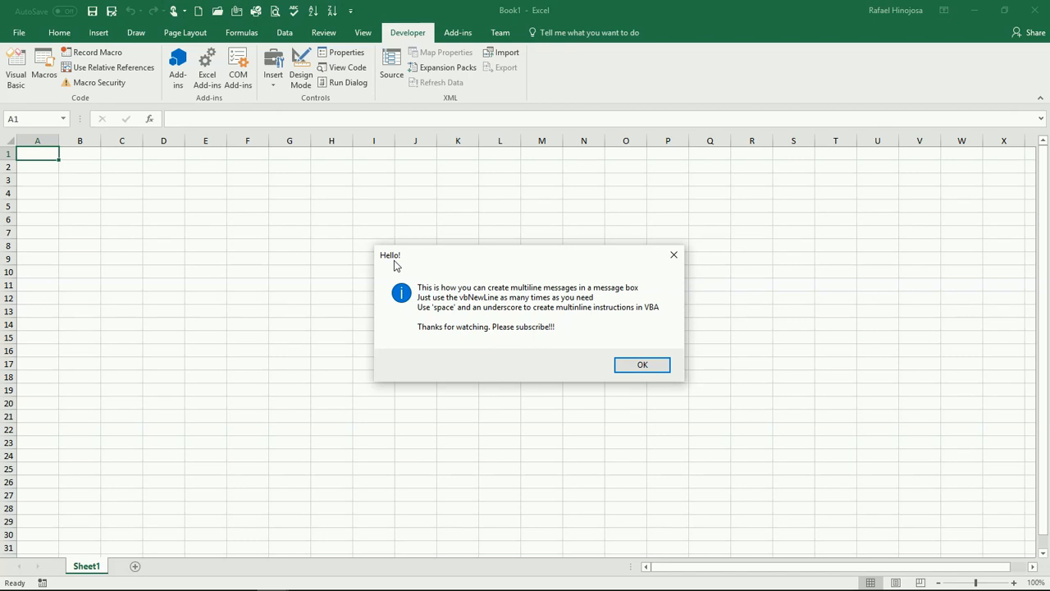
mouse_move(431, 298)
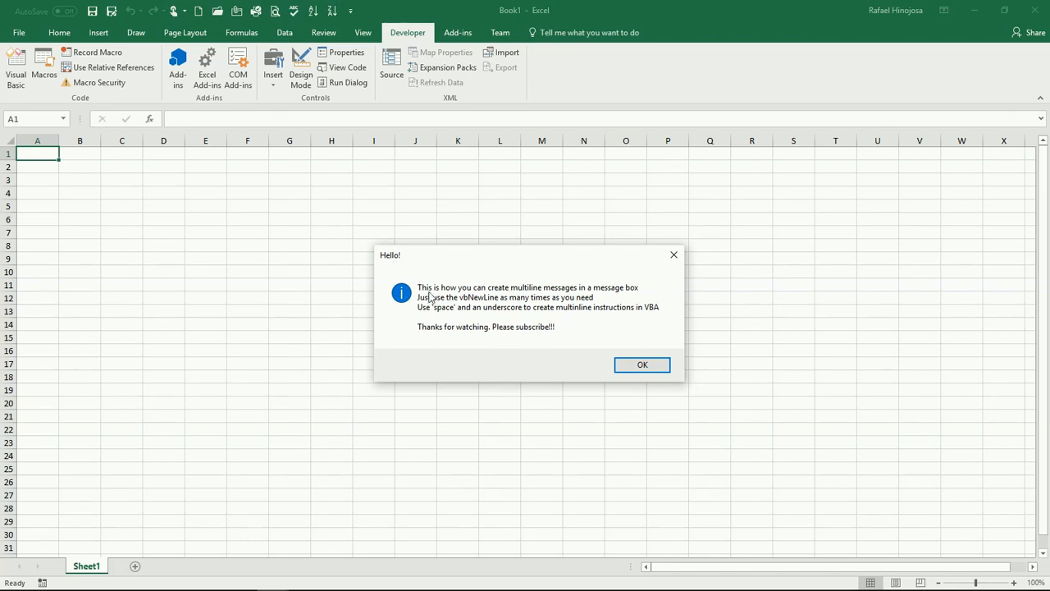
drag(525, 254, 263, 219)
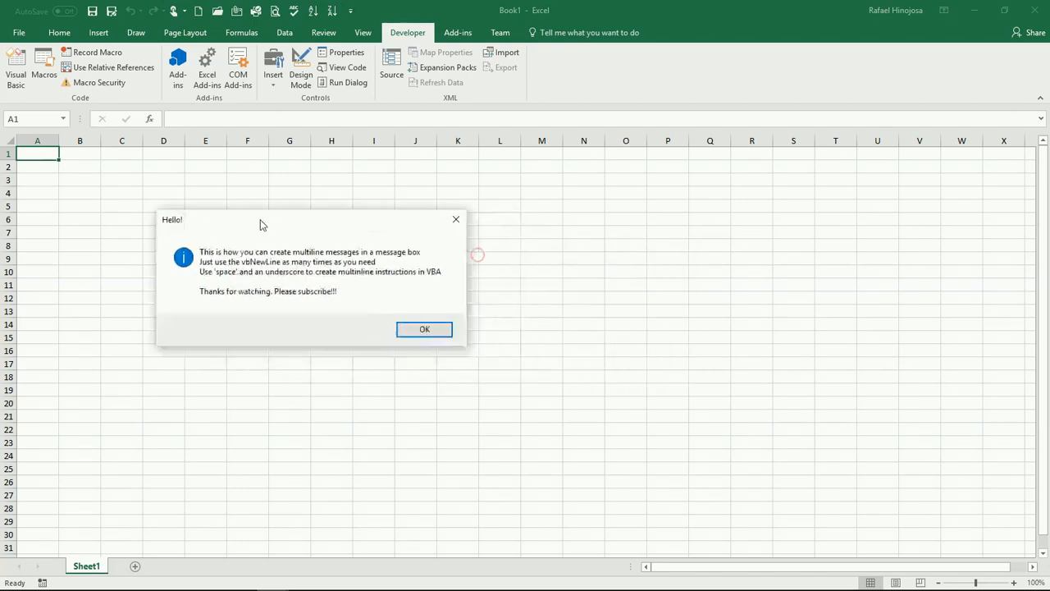
click(424, 328)
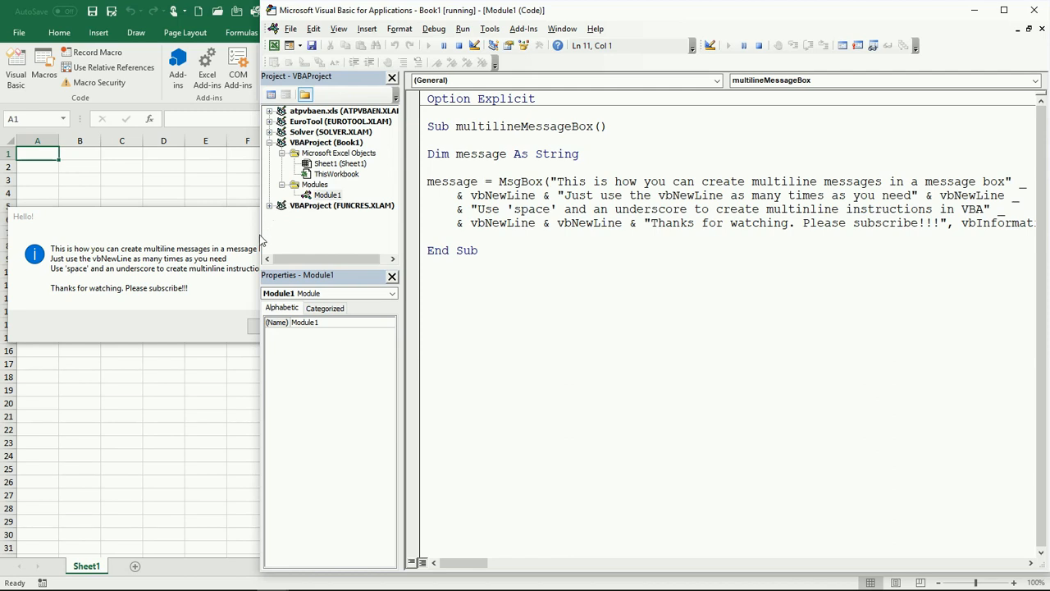
mouse_move(287, 291)
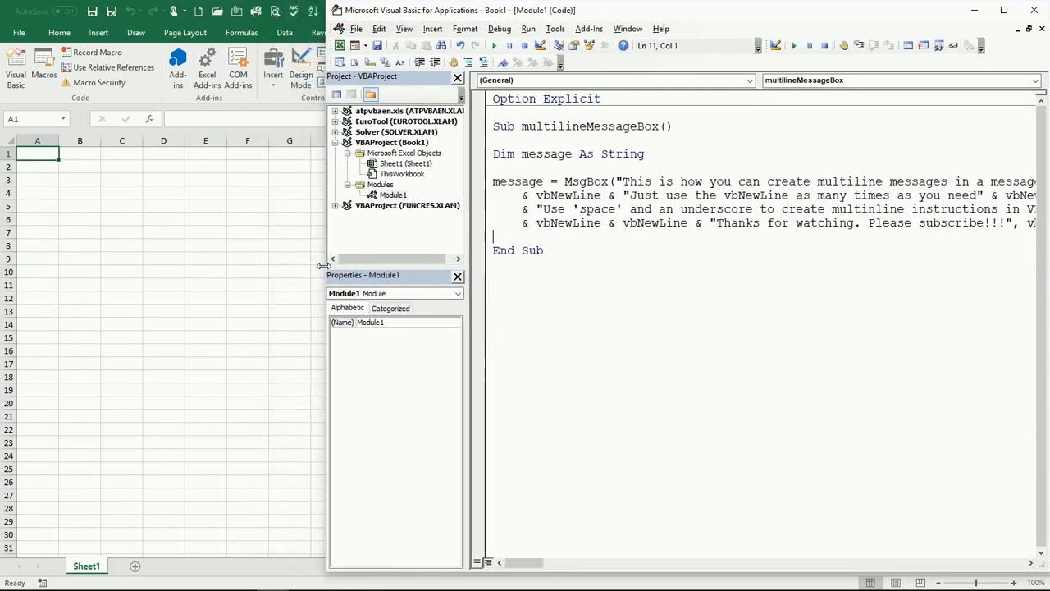
Step: Click into the multilineMessageBox code and rerun it to show the Hello! box
click(495, 46)
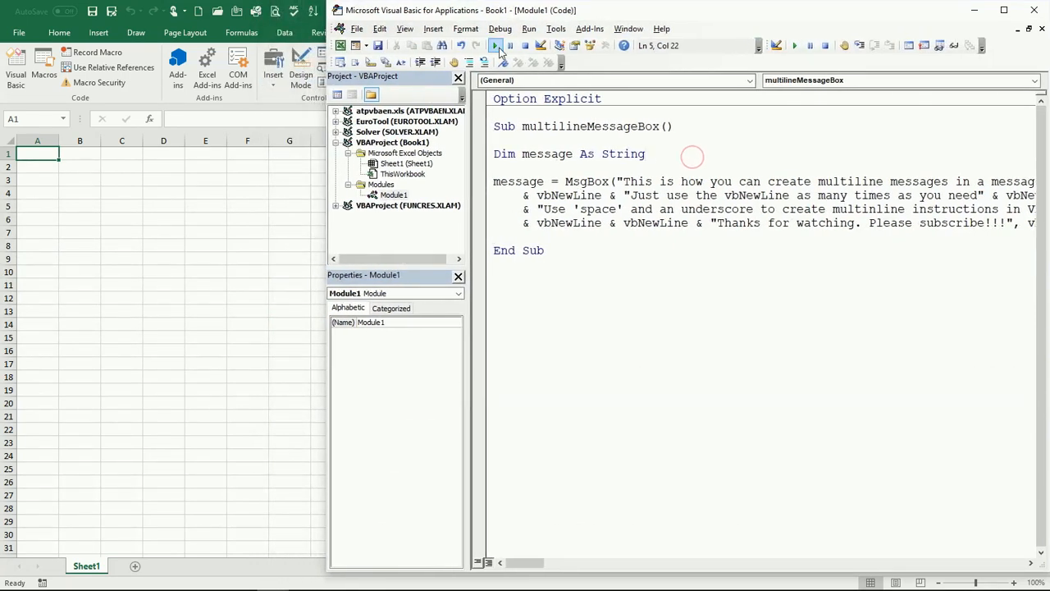
click(495, 45)
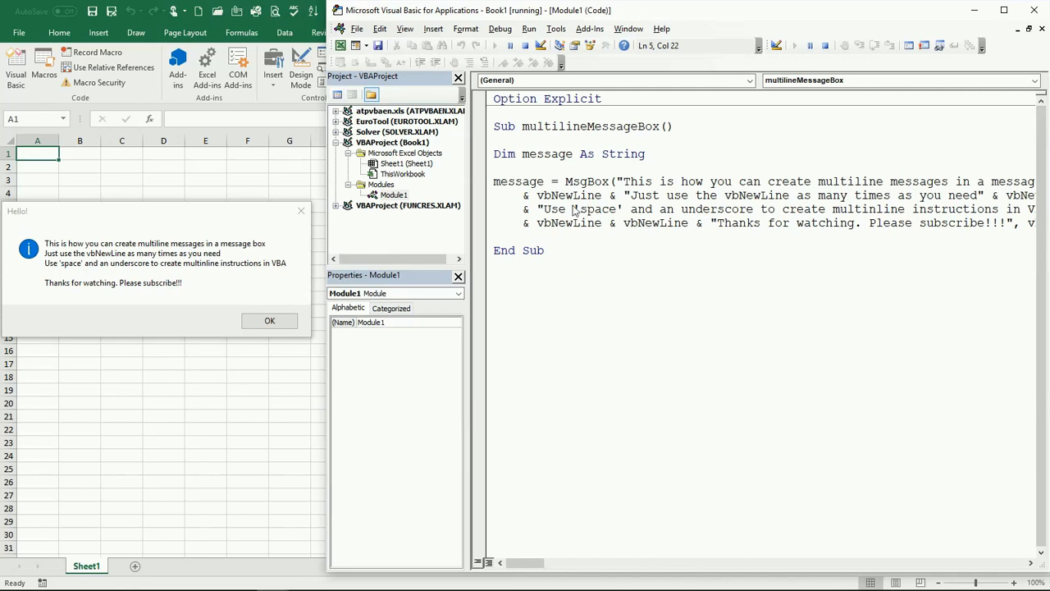
mouse_move(702, 203)
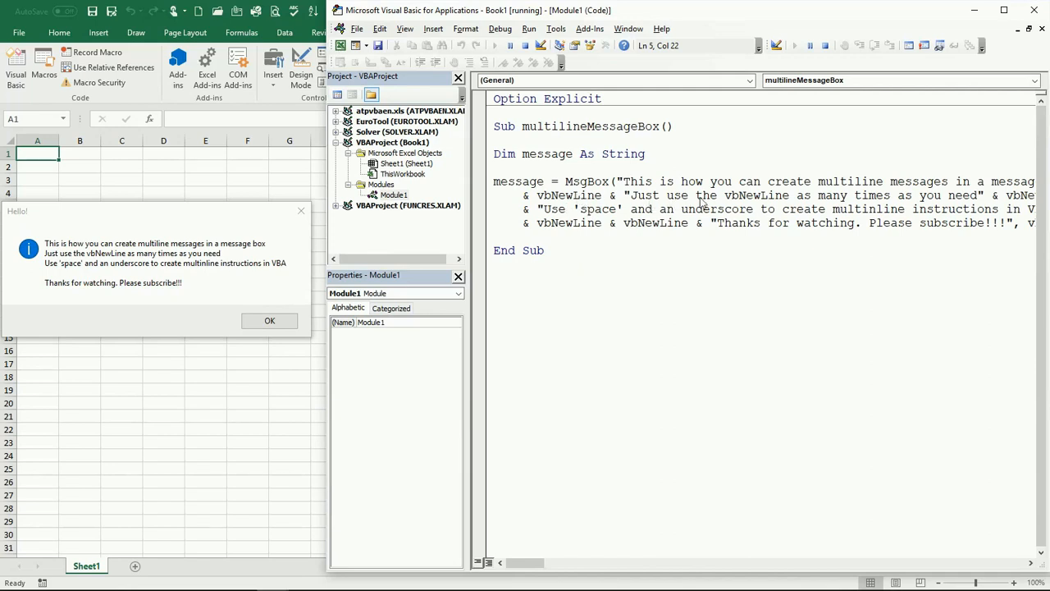
mouse_move(189, 256)
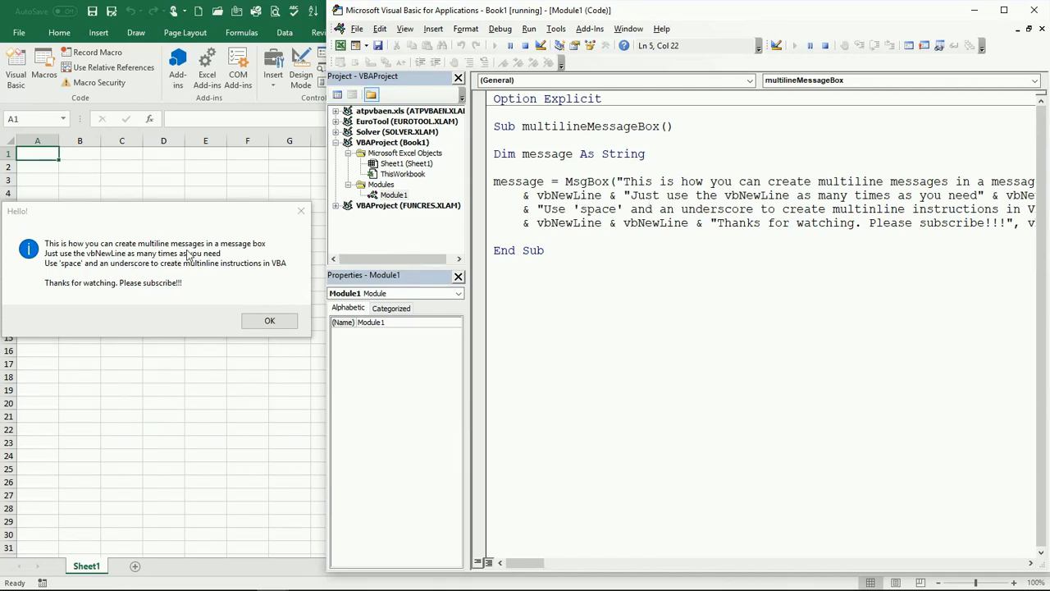
mouse_move(96, 271)
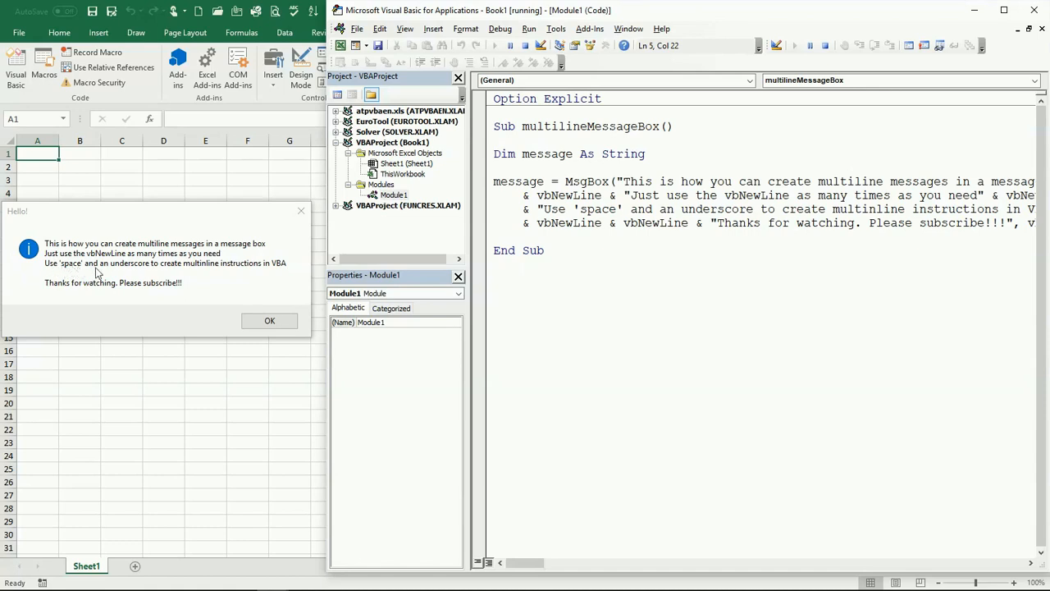
mouse_move(274, 272)
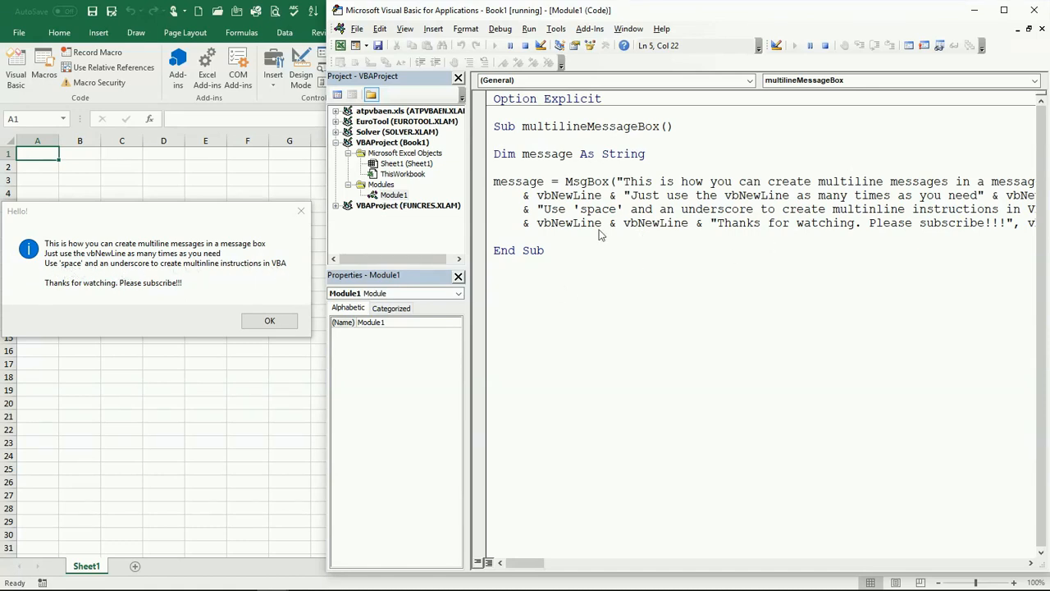
mouse_move(644, 234)
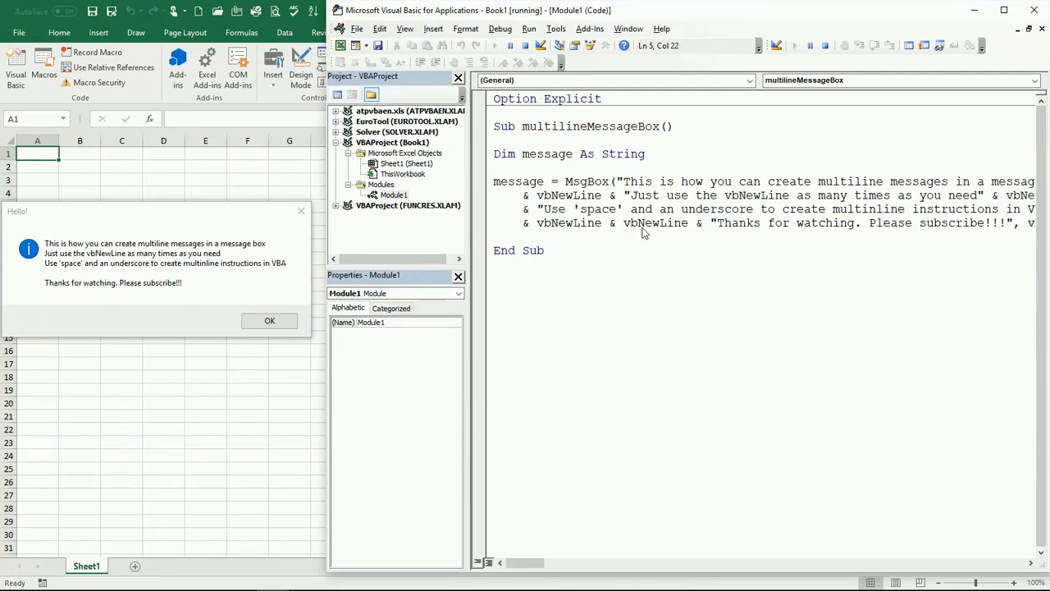
mouse_move(66, 275)
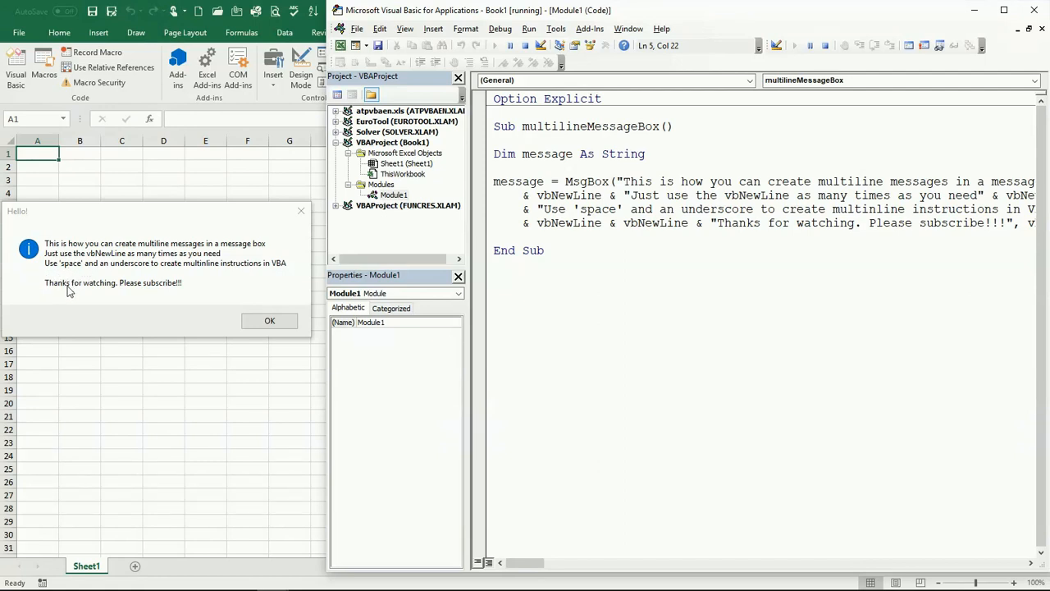
mouse_move(85, 284)
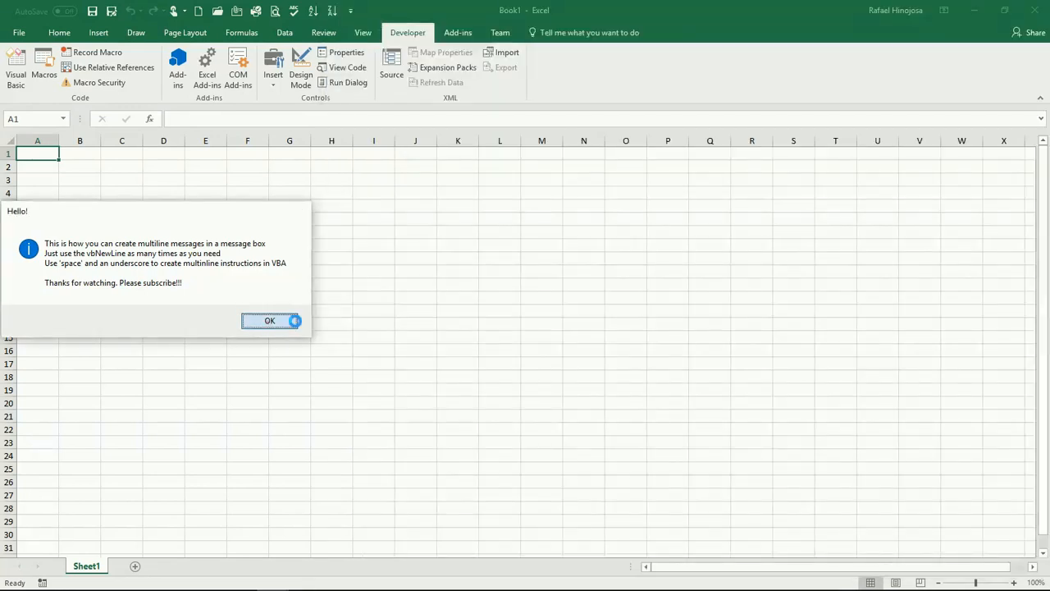
Step: Click OK on the Hello! box and put the cursor on the blank line before End Sub
click(270, 320)
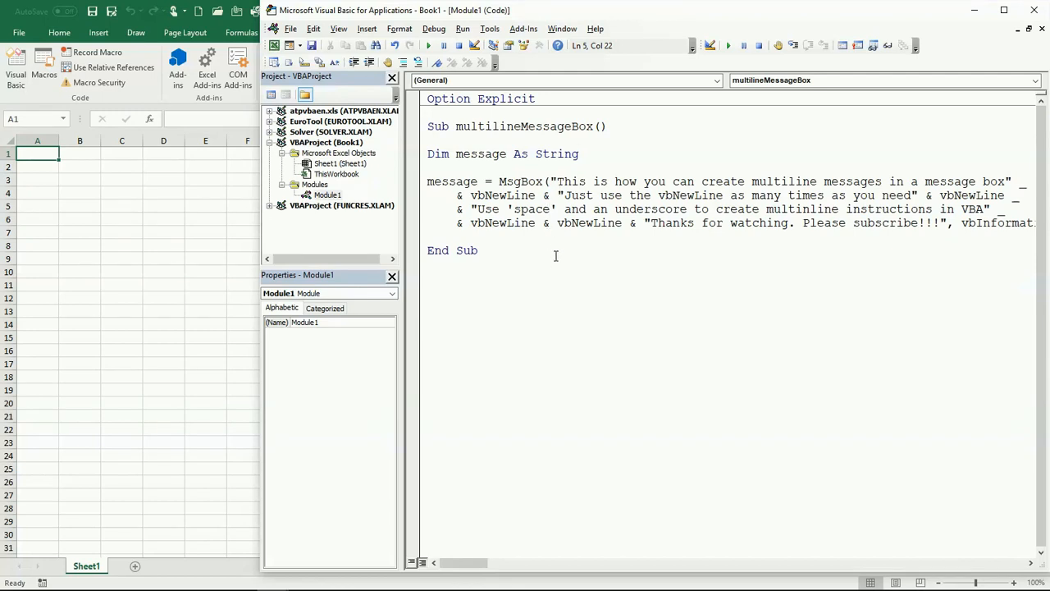
click(499, 236)
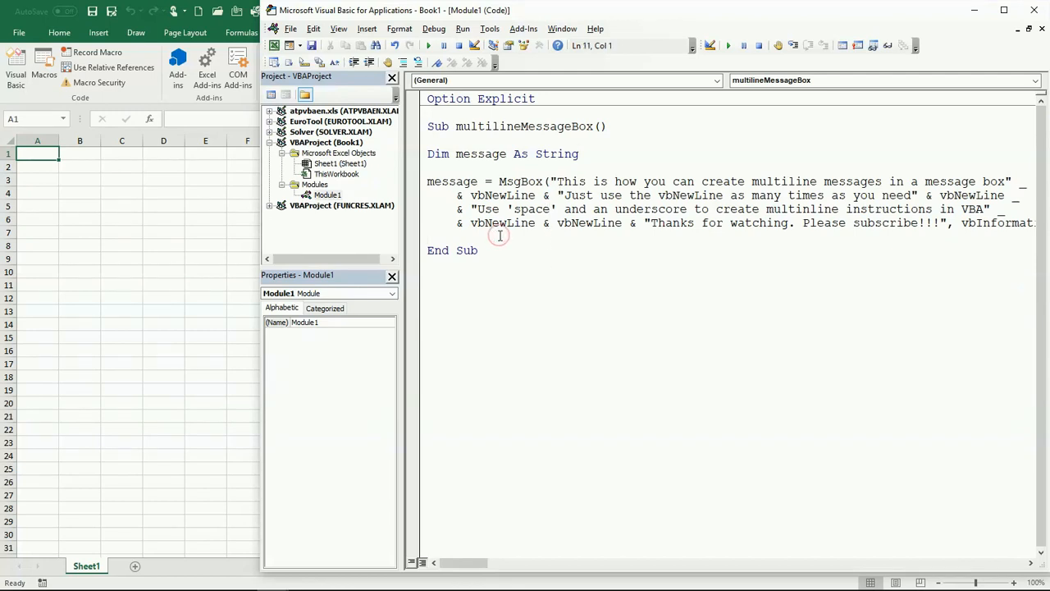
mouse_move(513, 232)
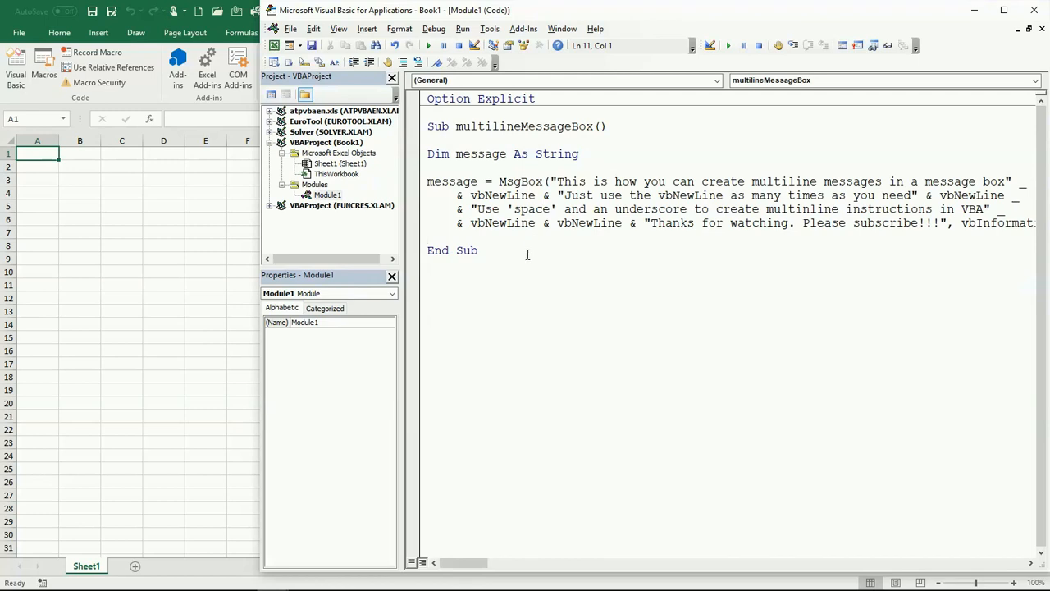
click(427, 236)
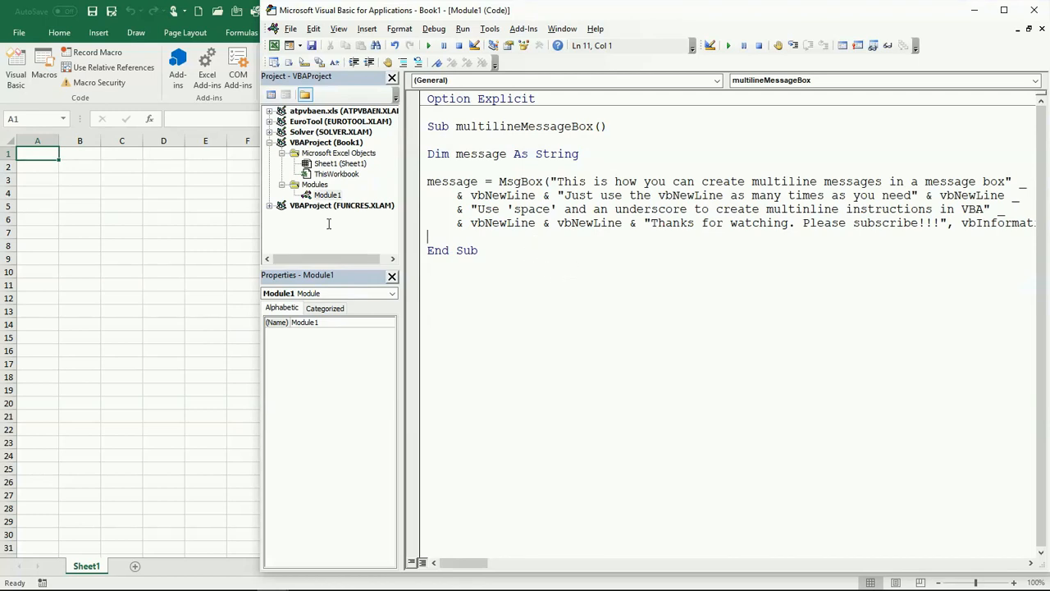